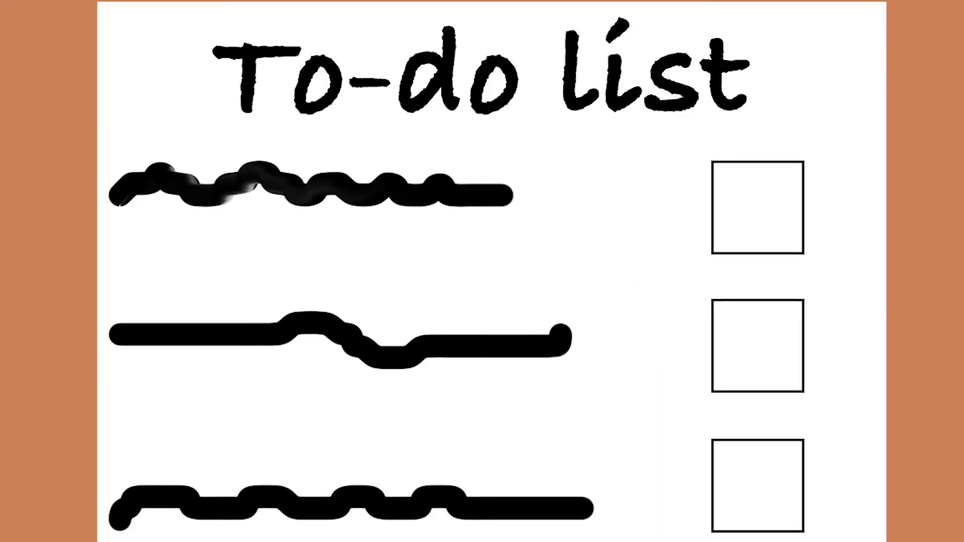
pyautogui.scroll(-3)
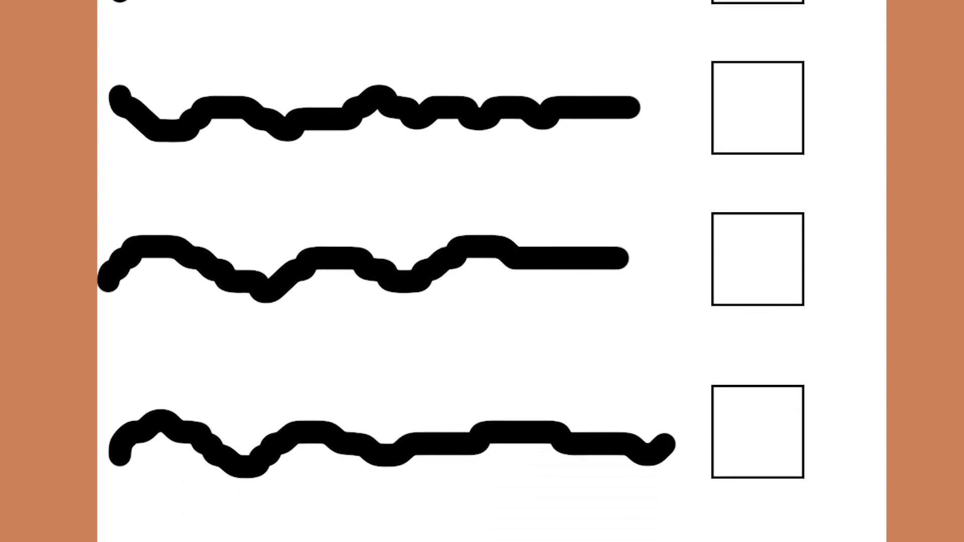